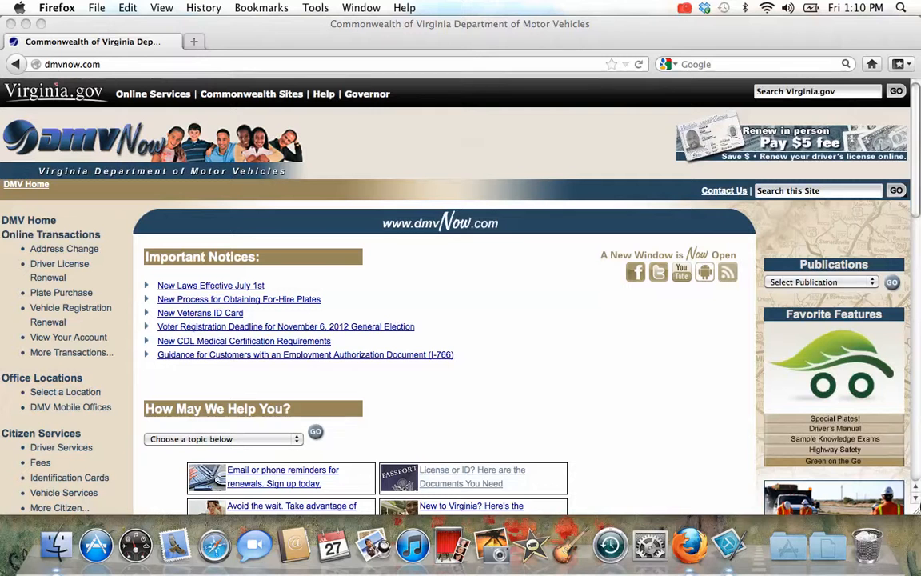
# Step: Open 'License or ID? Here are the Documents You Need' and start the Document Guide questionnaire
pyautogui.scroll(-3)
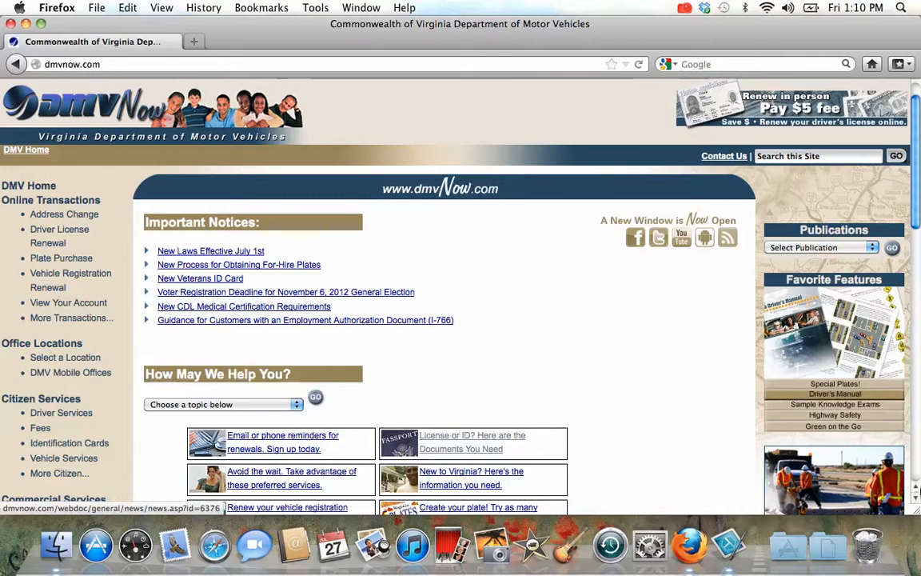
pyautogui.scroll(-3)
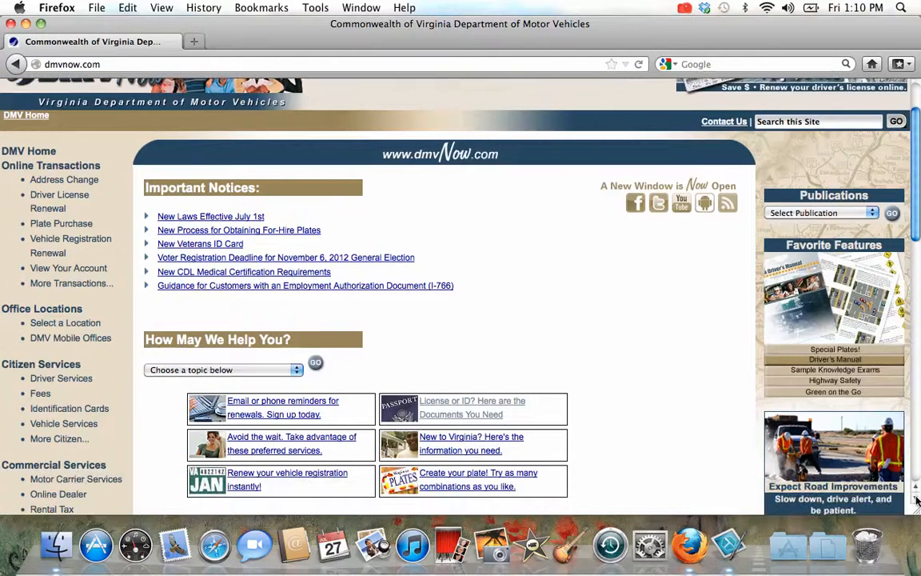
pyautogui.scroll(-3)
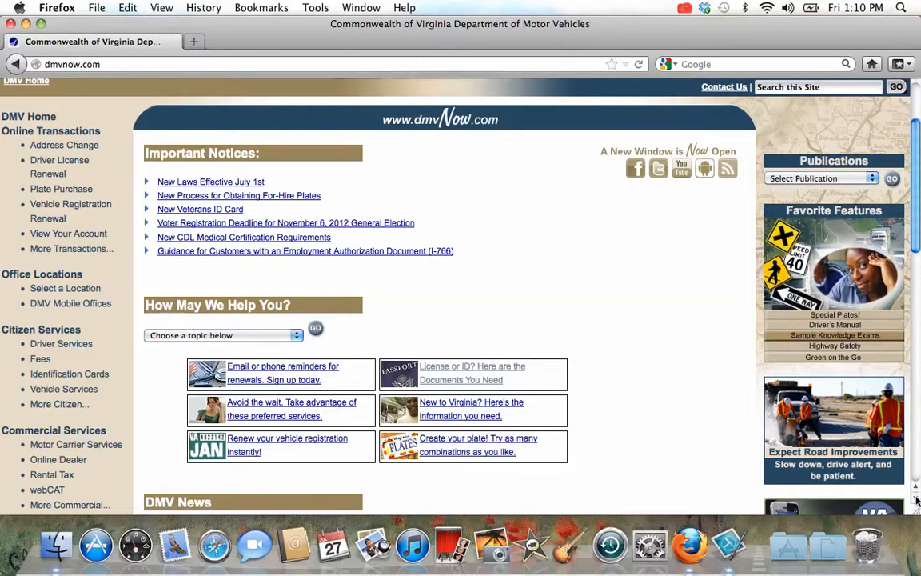
pyautogui.moveTo(583, 428)
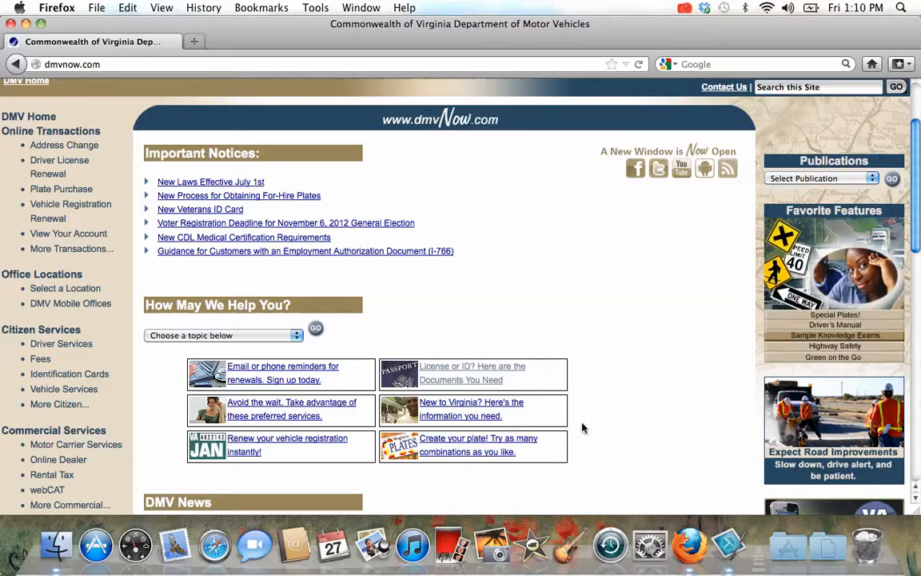
pyautogui.click(472, 373)
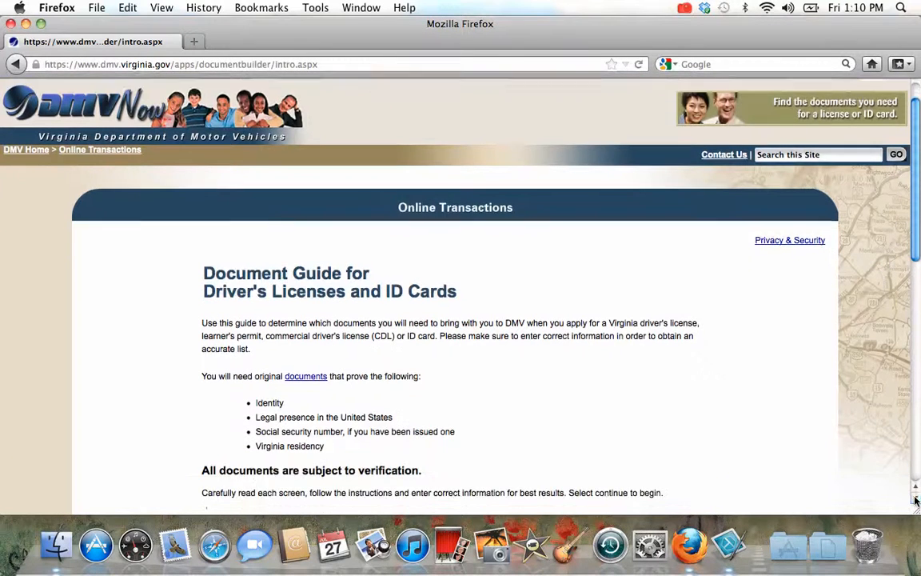
pyautogui.scroll(-3)
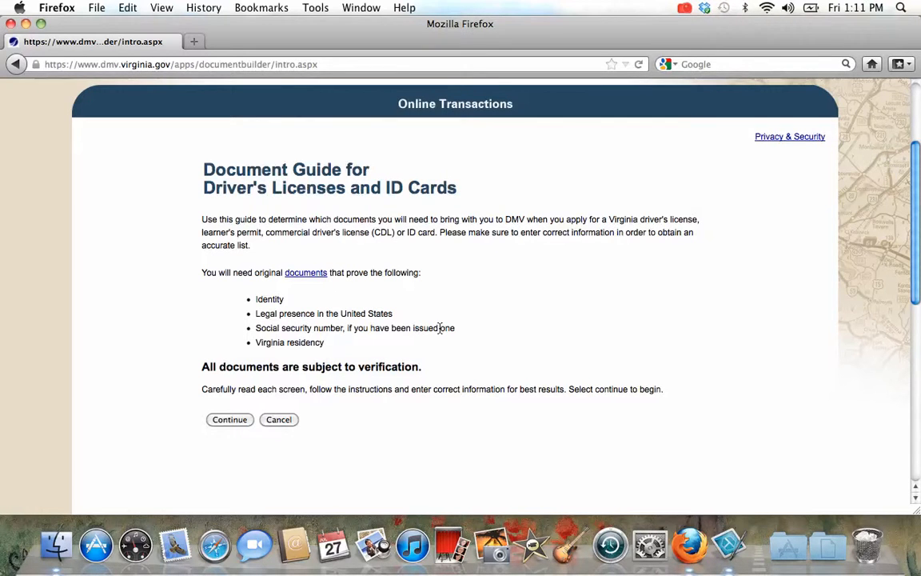
pyautogui.moveTo(466, 404)
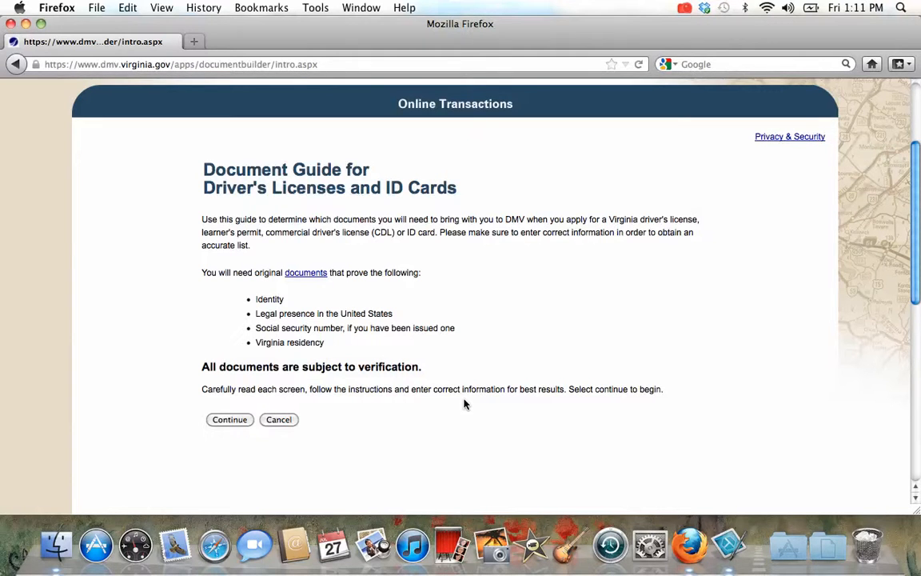
pyautogui.moveTo(451, 468)
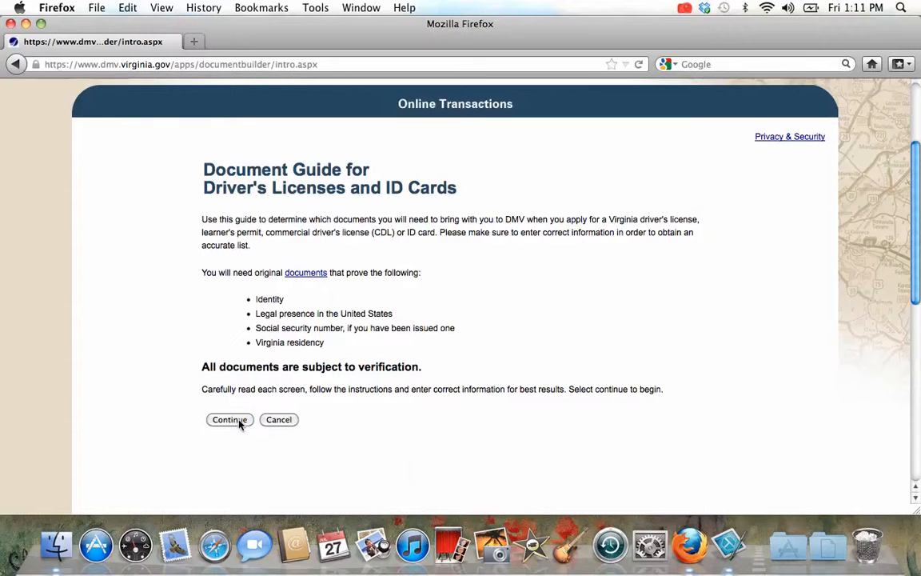
pyautogui.click(229, 419)
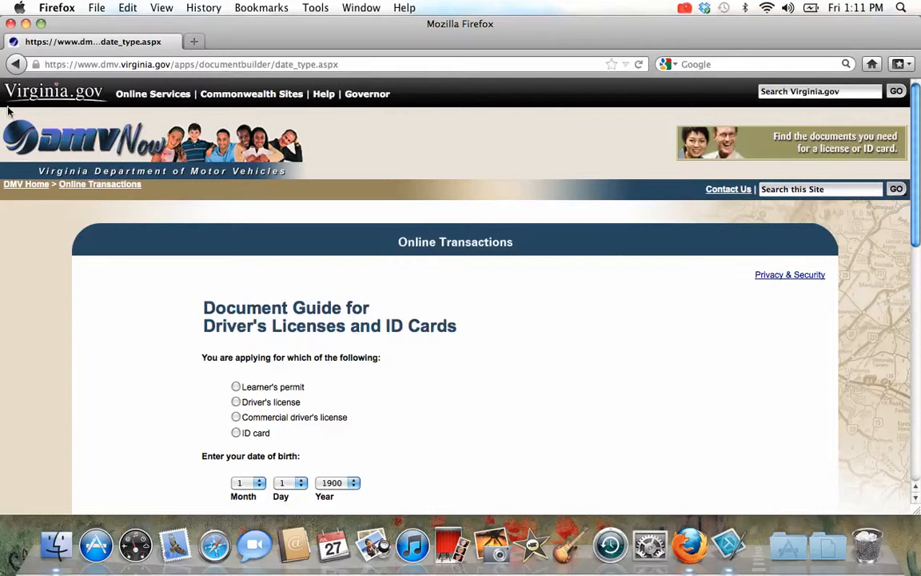
# Step: Go back to the dmvnow.com homepage, where dmv140.pdf prompts for an action
pyautogui.click(16, 64)
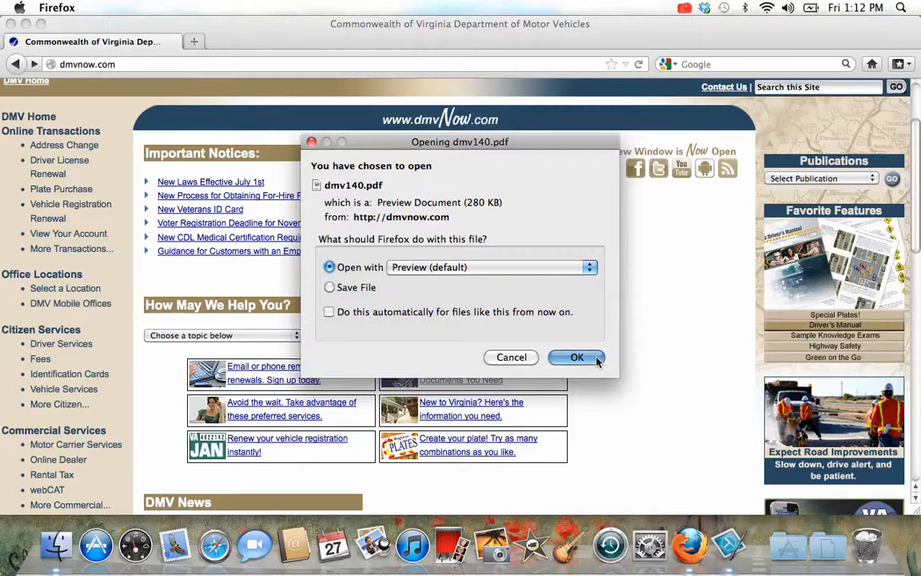
# Step: Confirm opening dmv140.pdf with Preview, dismissing the prompt
pyautogui.click(577, 358)
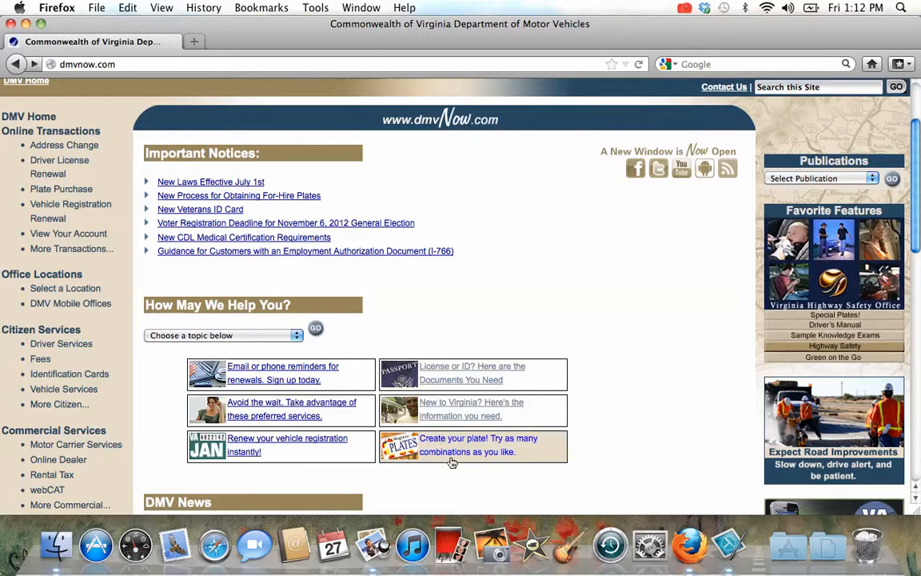
pyautogui.moveTo(452, 402)
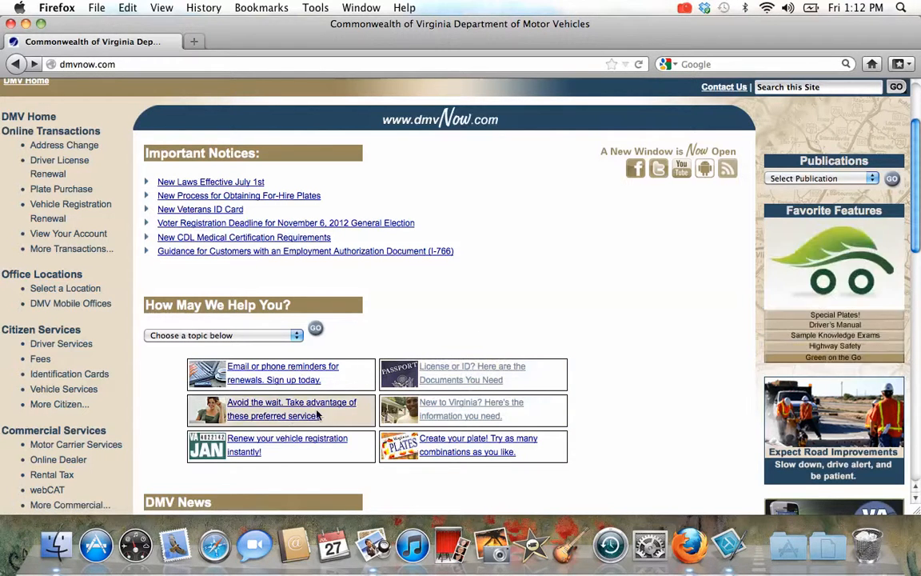
pyautogui.moveTo(480, 416)
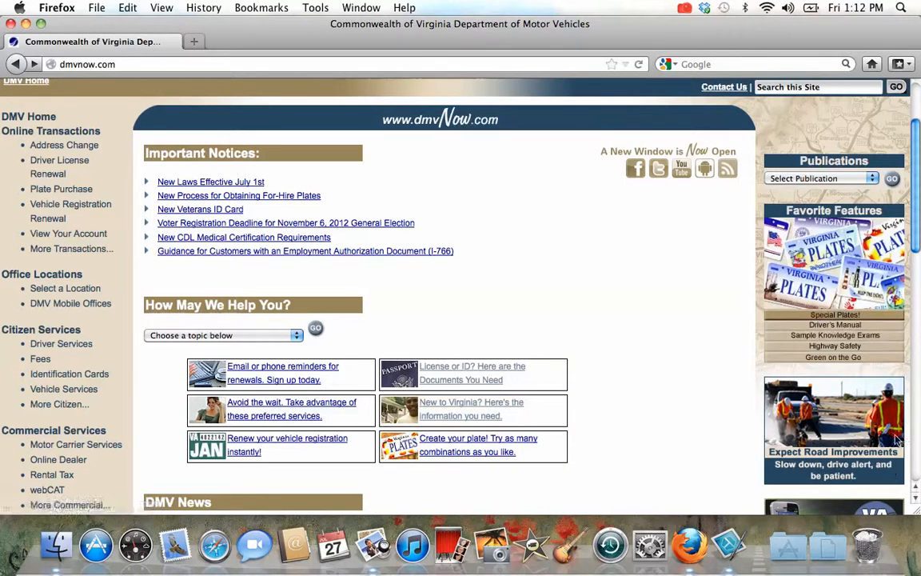
pyautogui.scroll(-3)
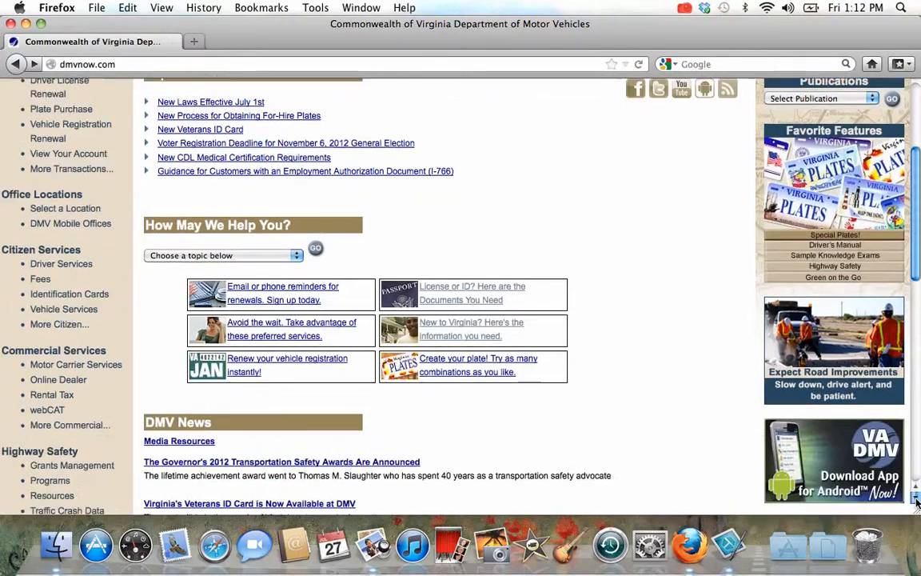
pyautogui.scroll(-3)
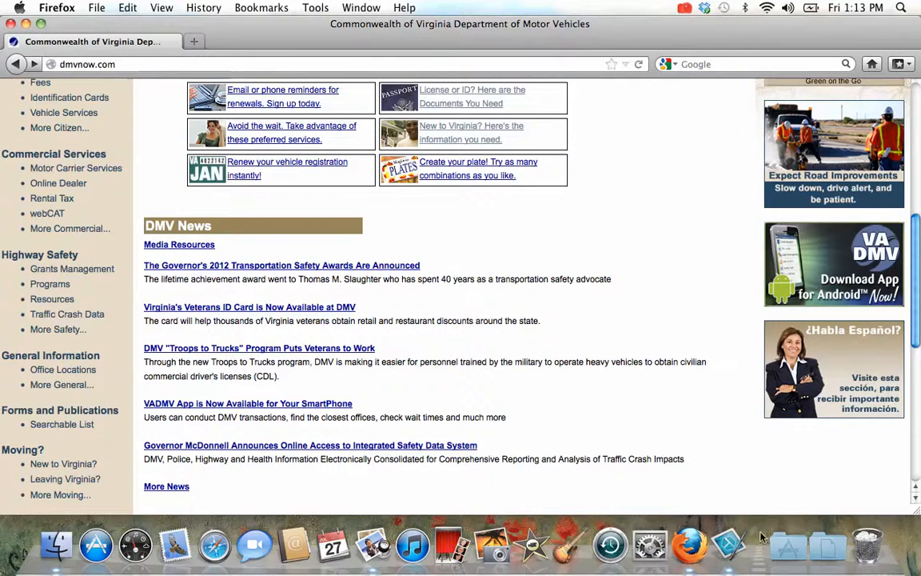
pyautogui.scroll(-3)
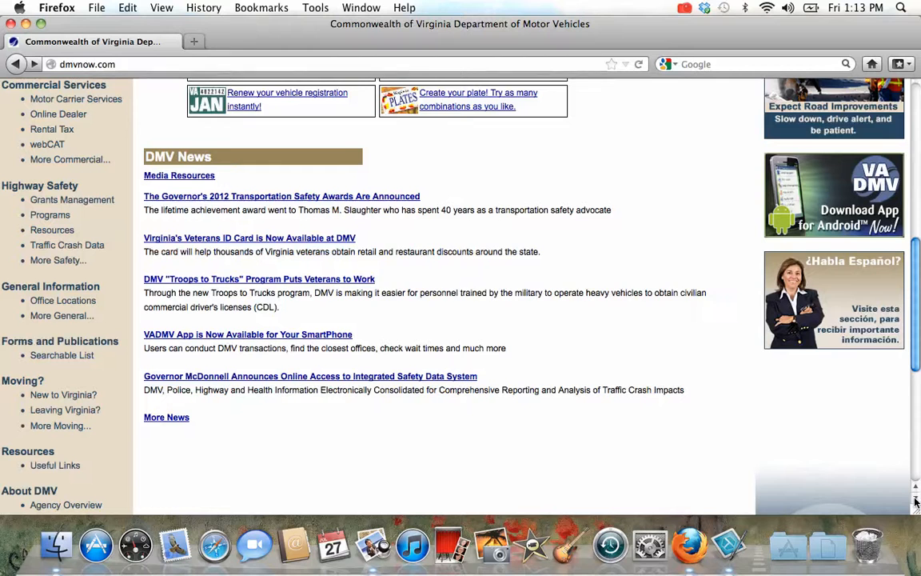
pyautogui.scroll(-3)
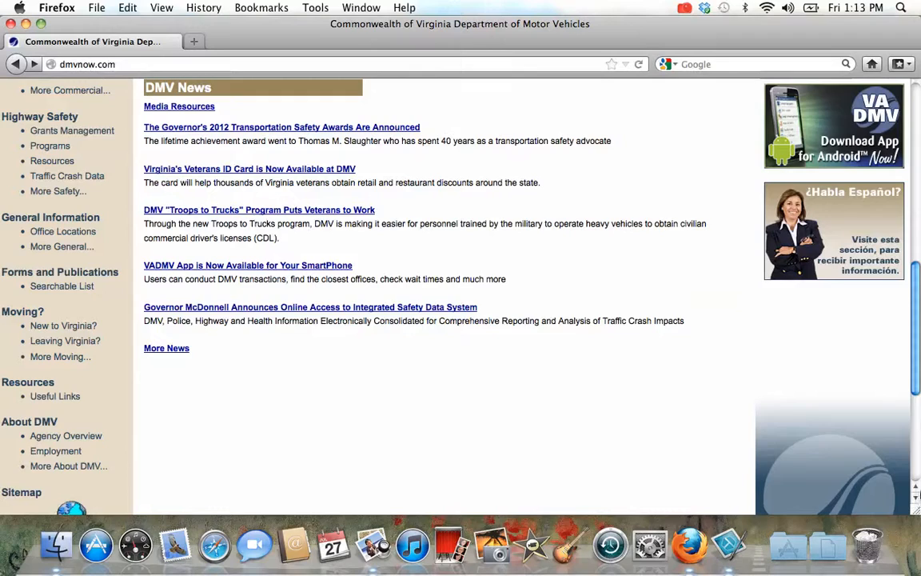
# Step: Browse DMV News and open 'VADMV App is Now Available for Your SmartPhone'
pyautogui.scroll(3)
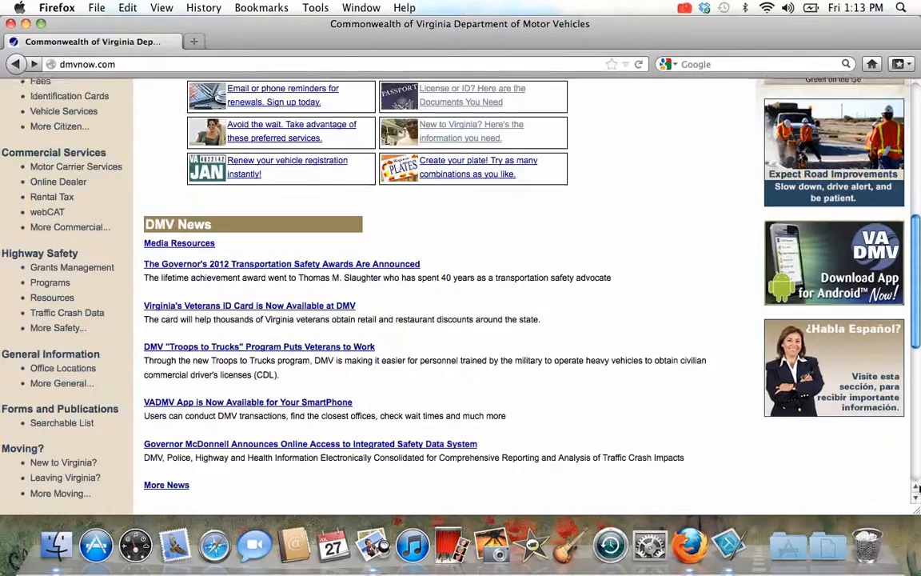
pyautogui.scroll(3)
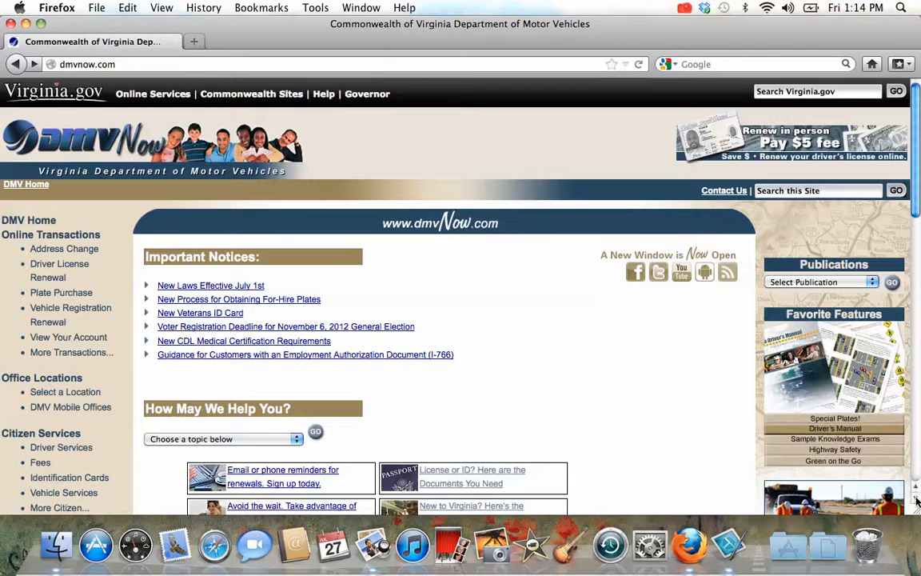
pyautogui.moveTo(911, 548)
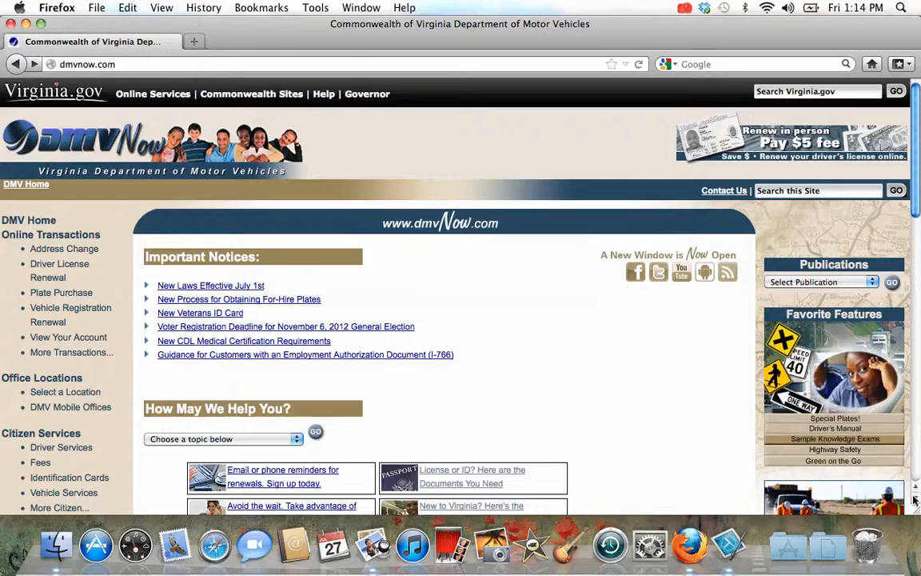
pyautogui.scroll(-3)
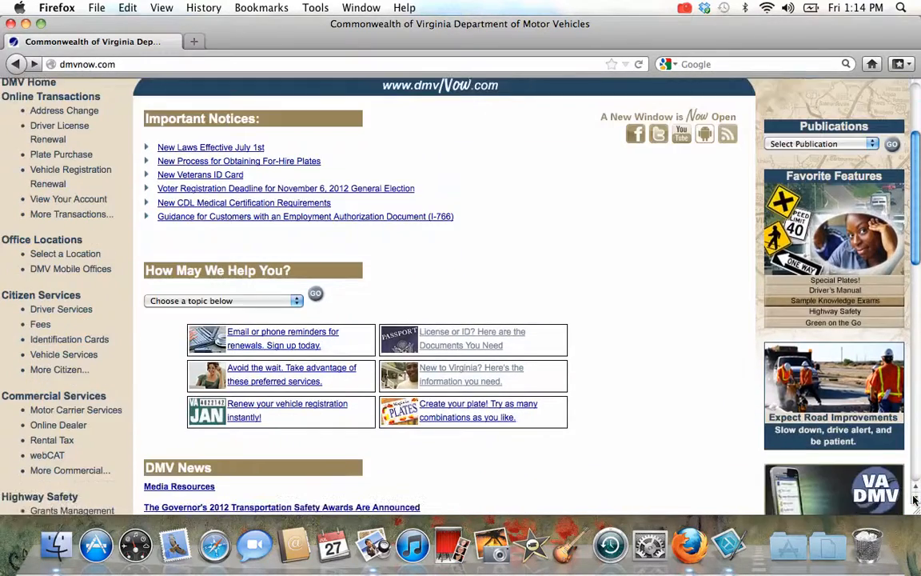
pyautogui.scroll(-3)
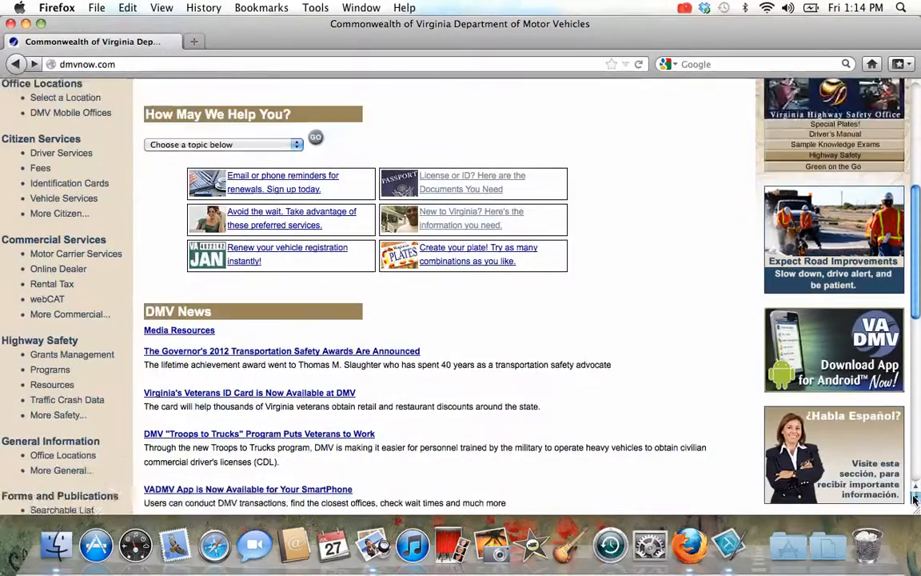
pyautogui.scroll(-3)
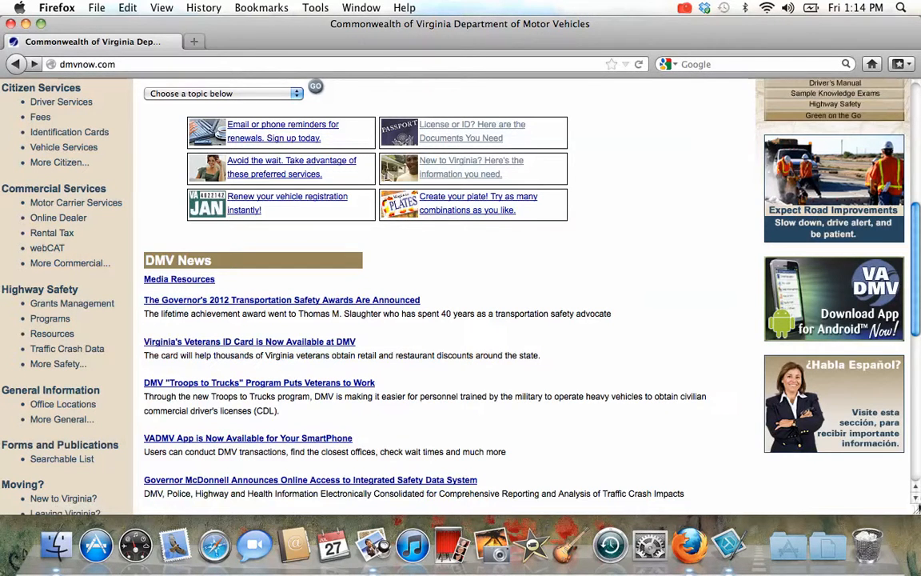
pyautogui.scroll(-3)
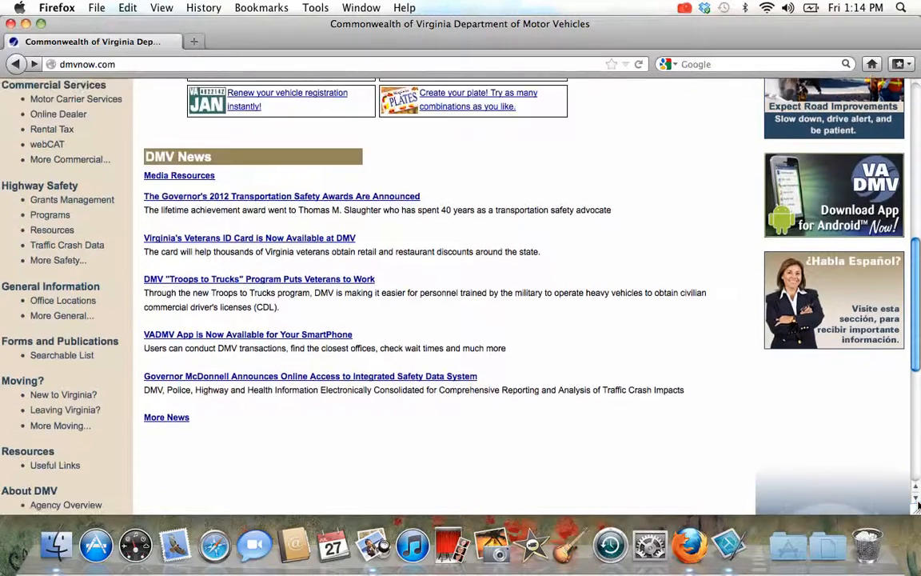
pyautogui.scroll(-3)
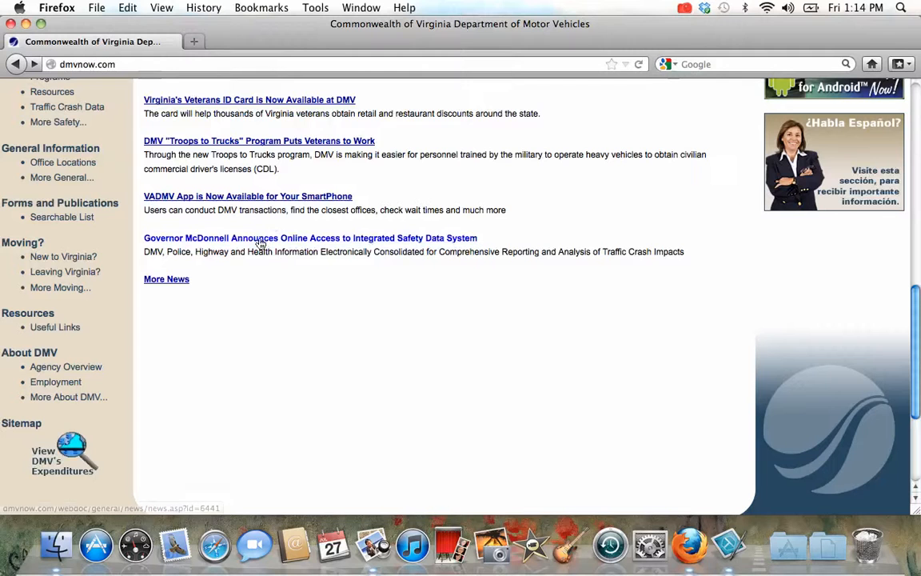
pyautogui.click(310, 238)
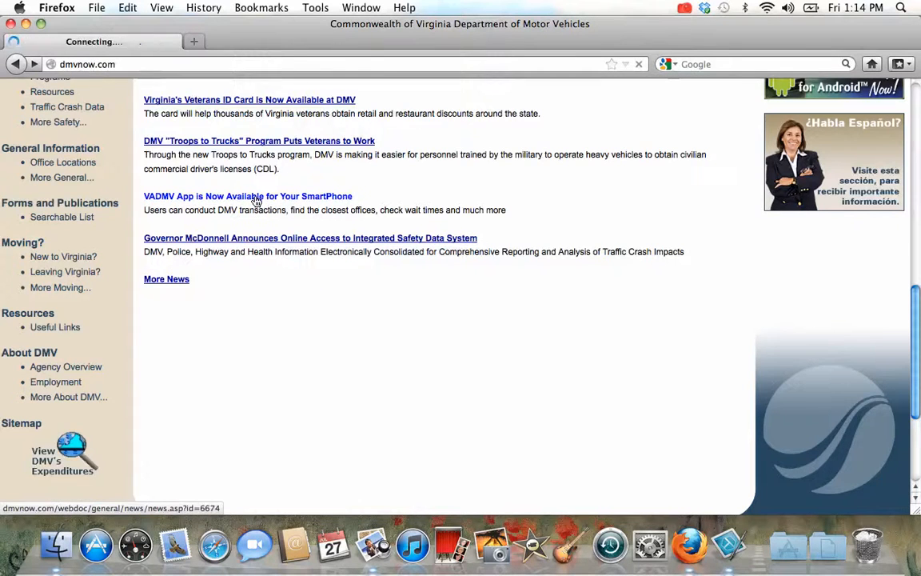
# Step: Read through the VADMV smartphone app news release, then clear the address bar
pyautogui.click(248, 196)
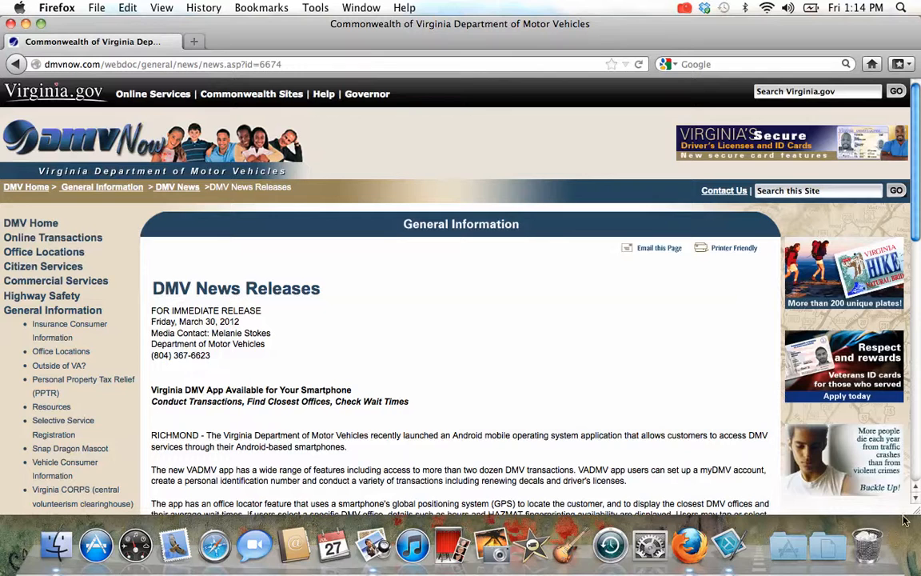
pyautogui.scroll(-3)
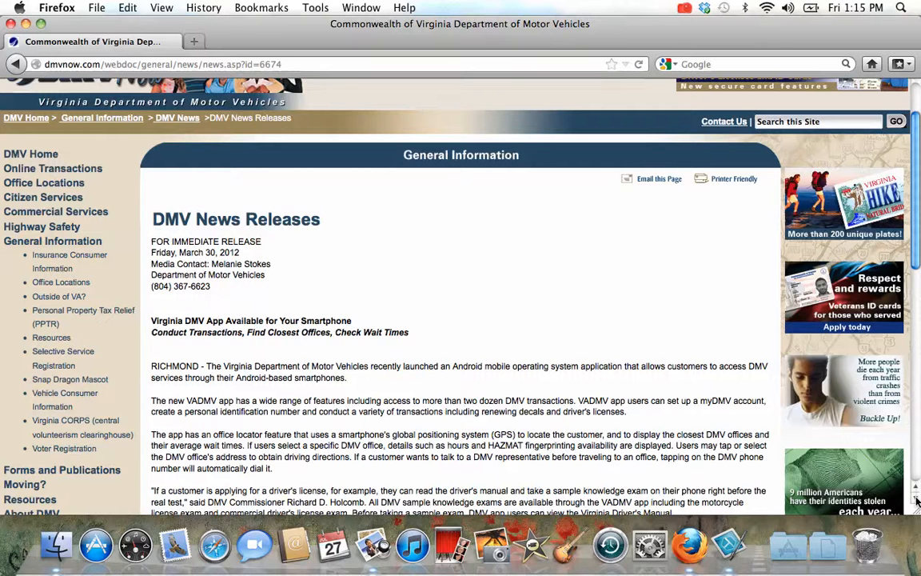
pyautogui.moveTo(788, 327)
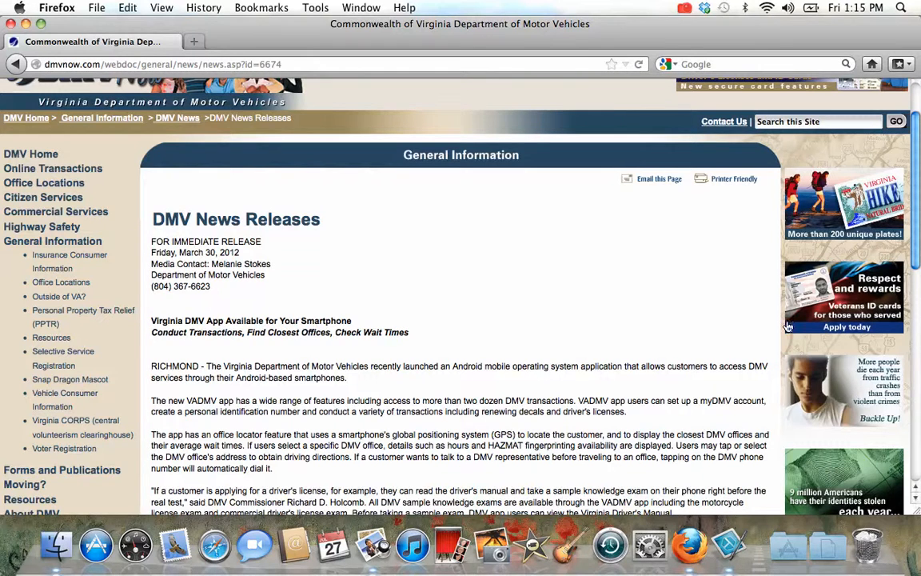
pyautogui.click(319, 64)
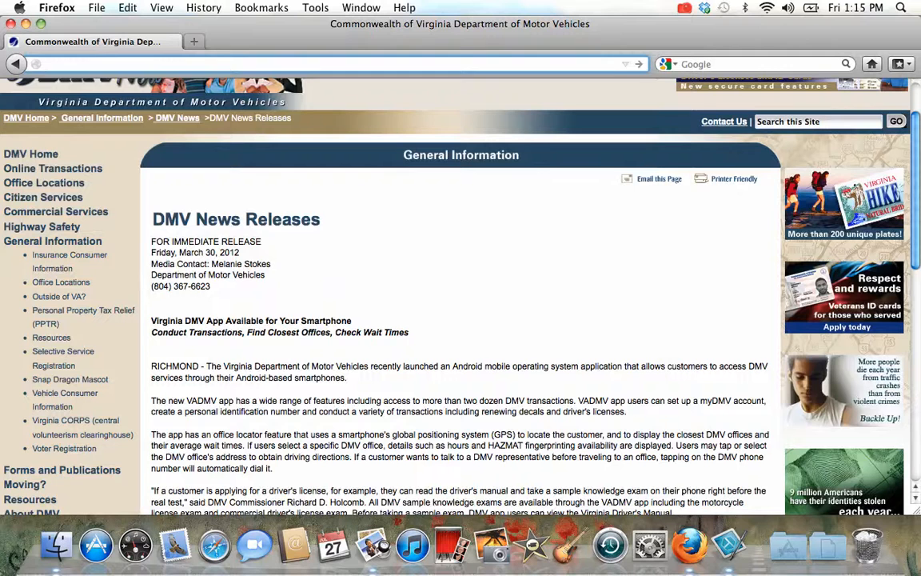
# Step: Enter 'dmvct.' in the address bar to bring up Connecticut DMV suggestions
pyautogui.click(320, 64)
pyautogui.write('dmvct')
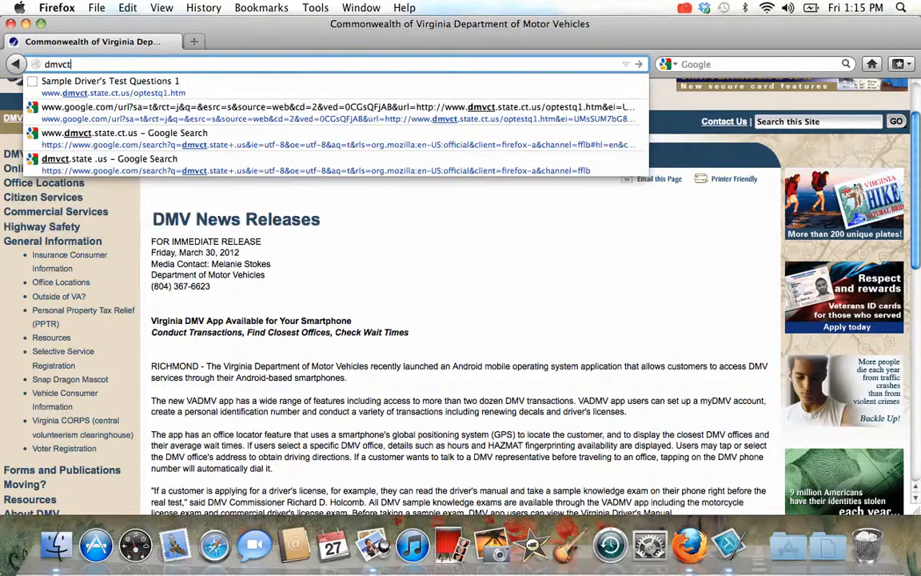
pyautogui.write('.stTE ]')
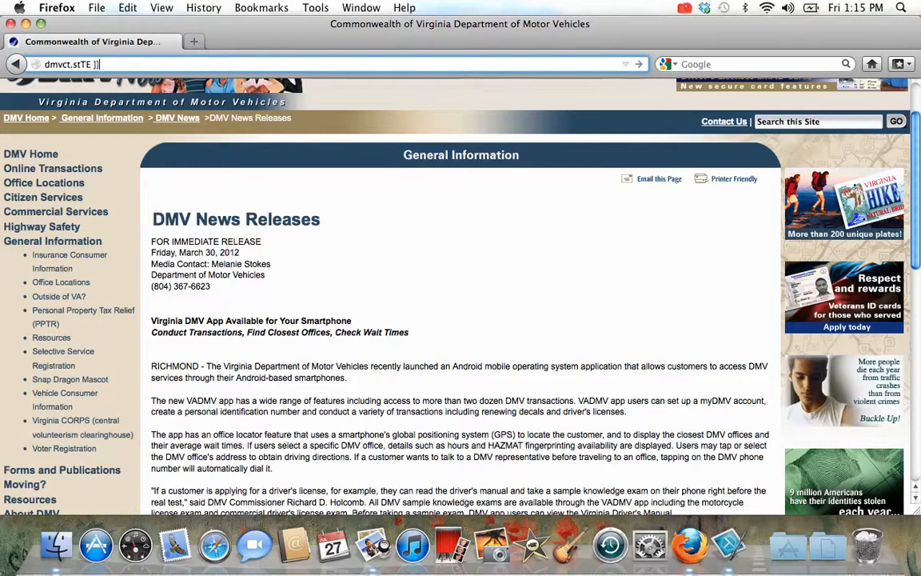
pyautogui.write('dmvct.')
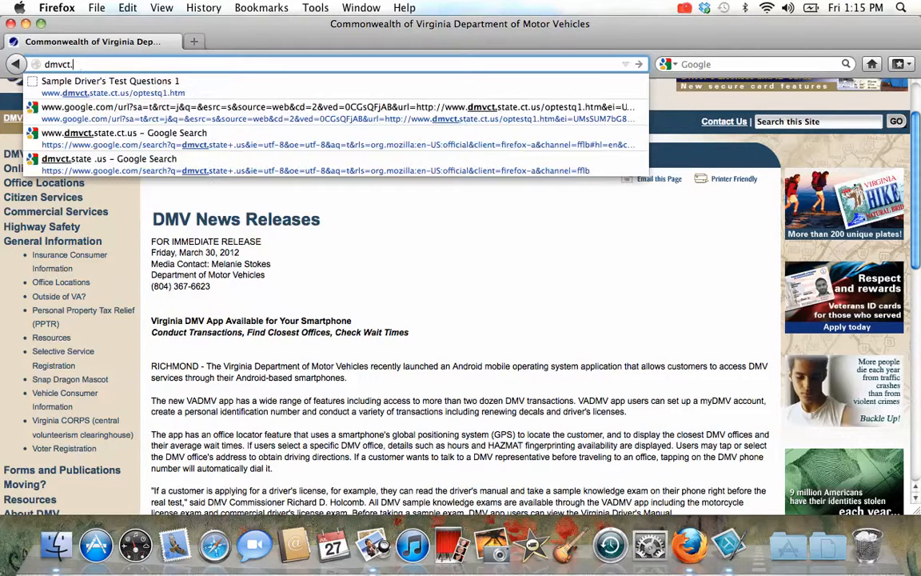
pyautogui.moveTo(291, 88)
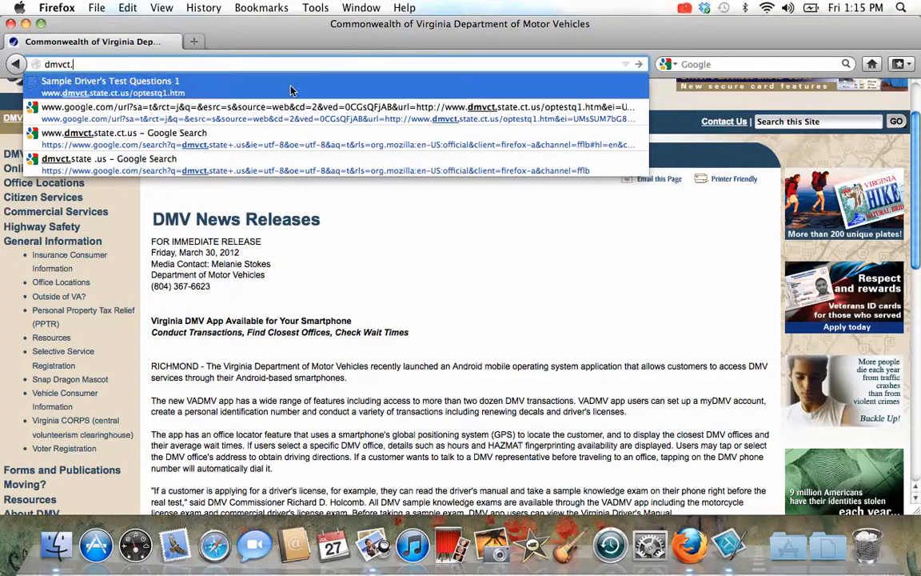
# Step: Open 'Sample Driver's Test Questions 1' and scroll through the multiple-choice questions
pyautogui.click(110, 81)
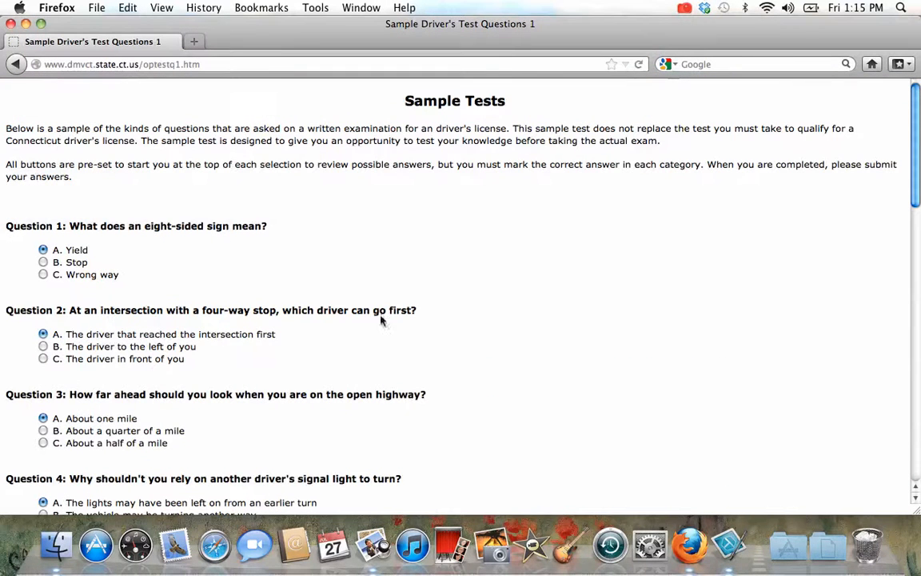
pyautogui.scroll(-3)
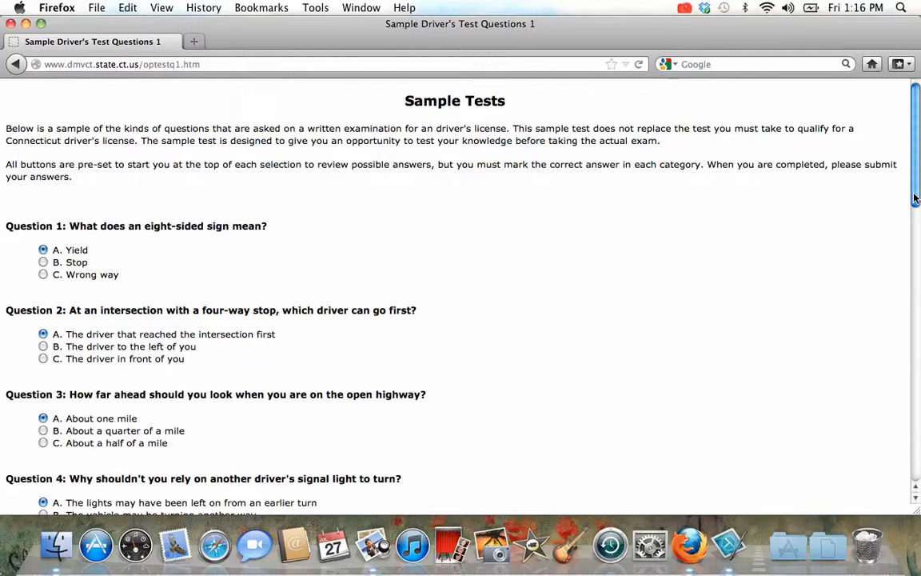
pyautogui.scroll(-3)
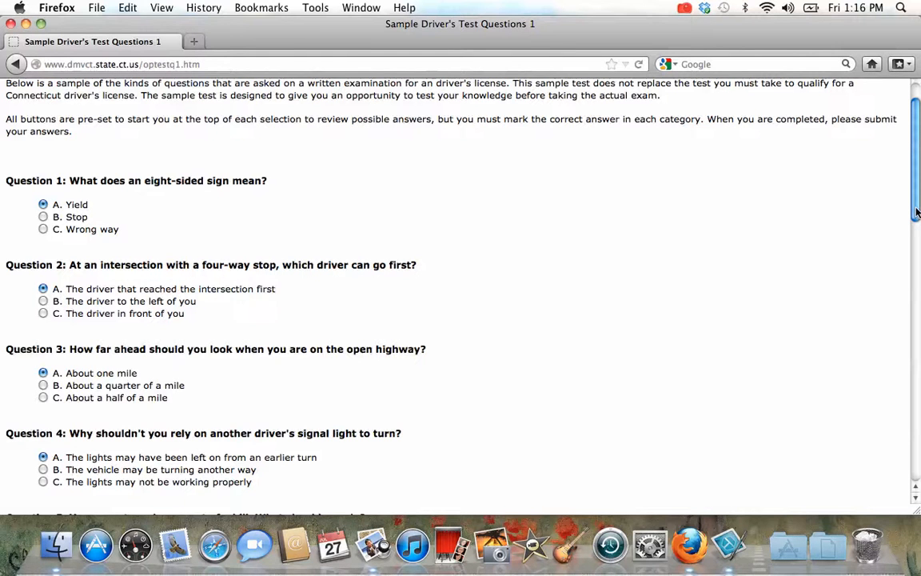
pyautogui.moveTo(439, 210)
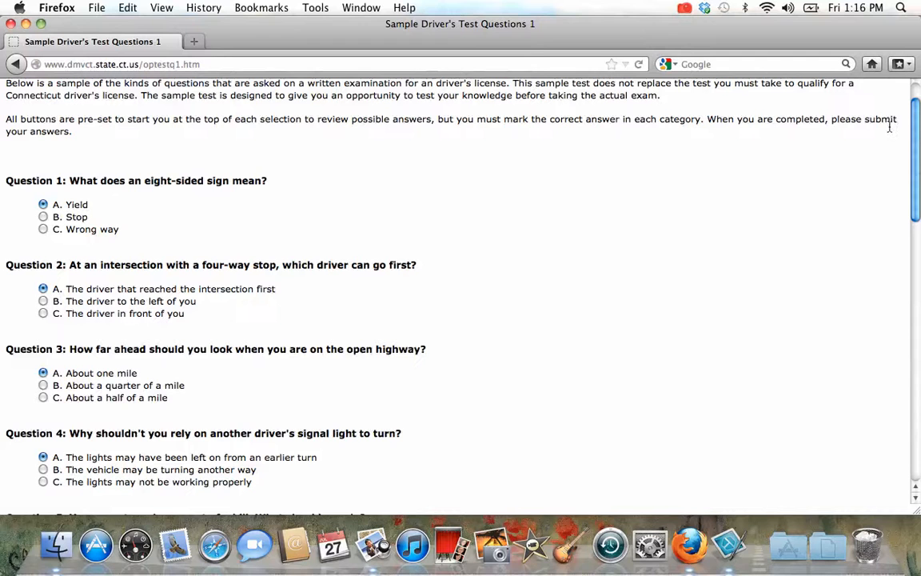
pyautogui.scroll(-3)
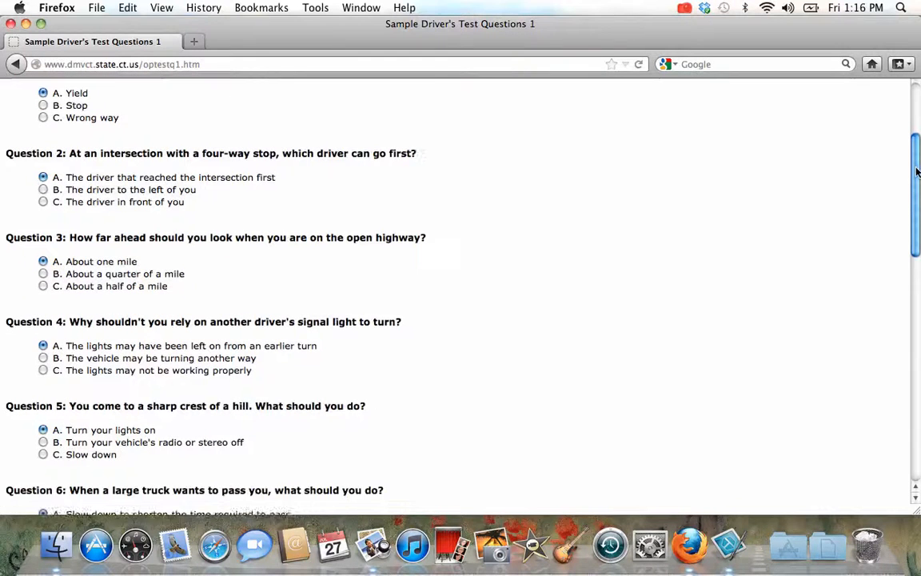
pyautogui.scroll(3)
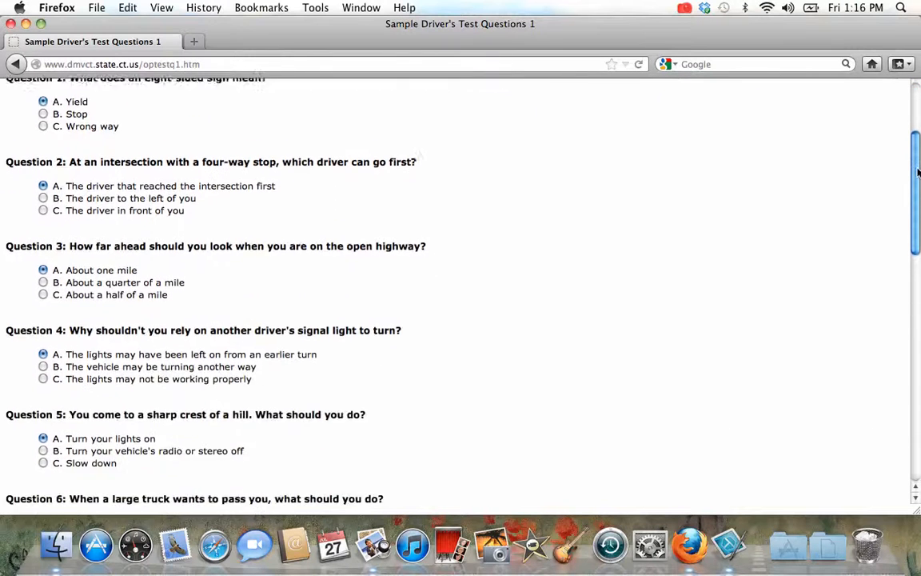
pyautogui.scroll(3)
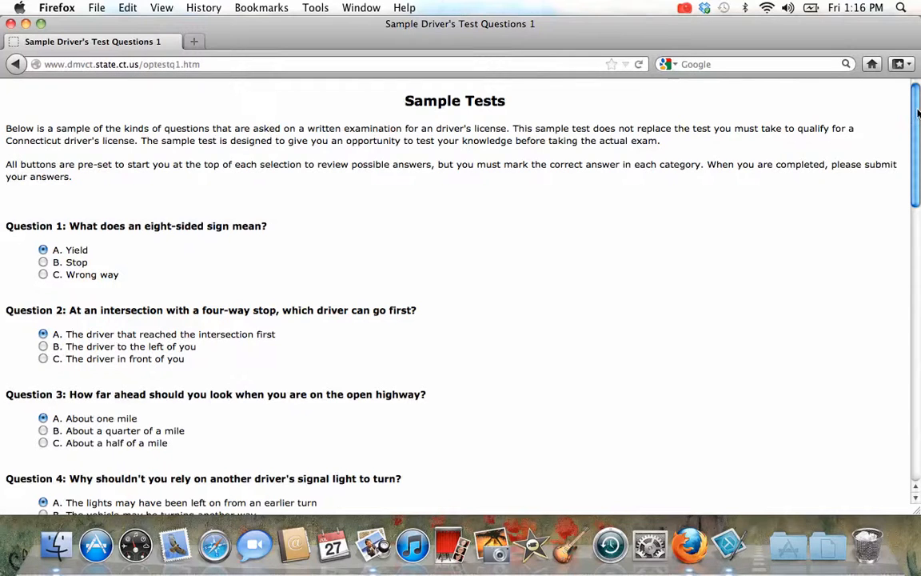
pyautogui.scroll(-3)
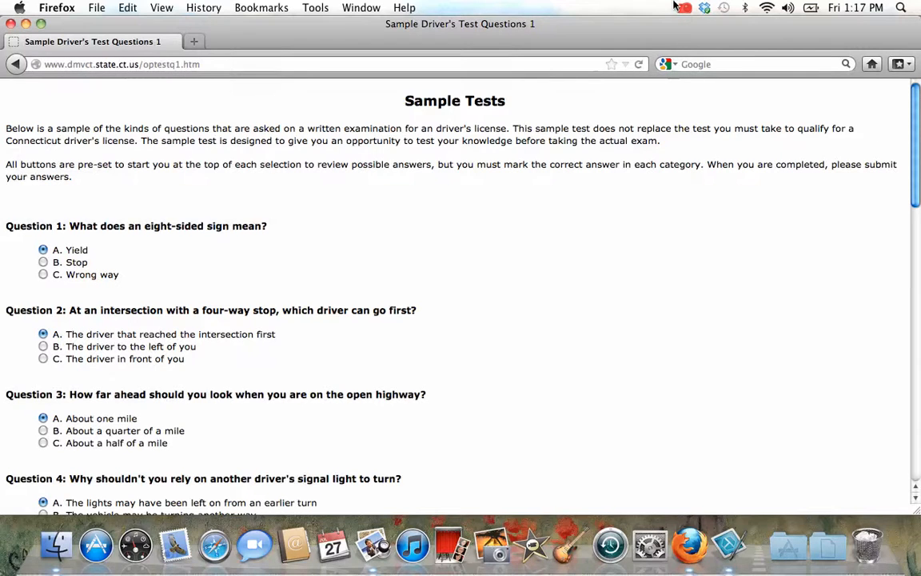
pyautogui.click(684, 7)
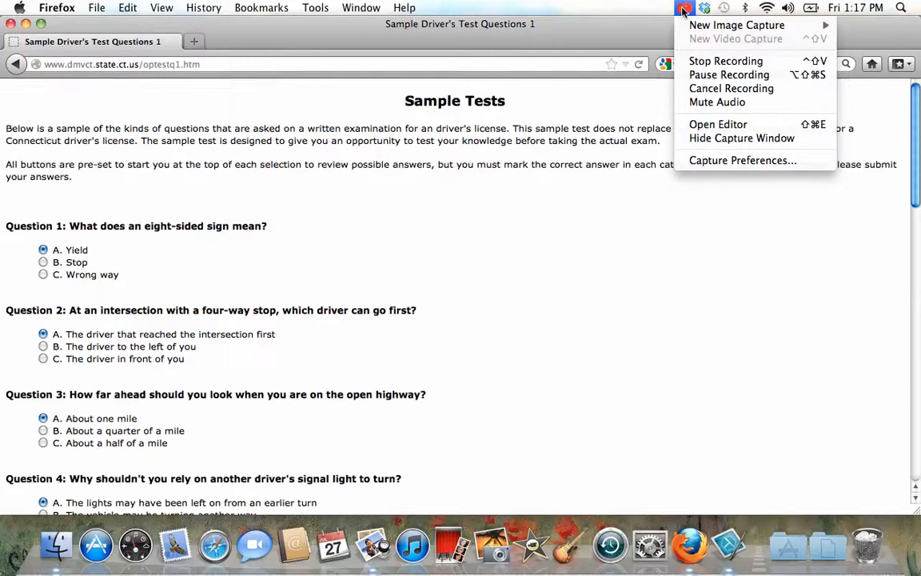
pyautogui.moveTo(725, 61)
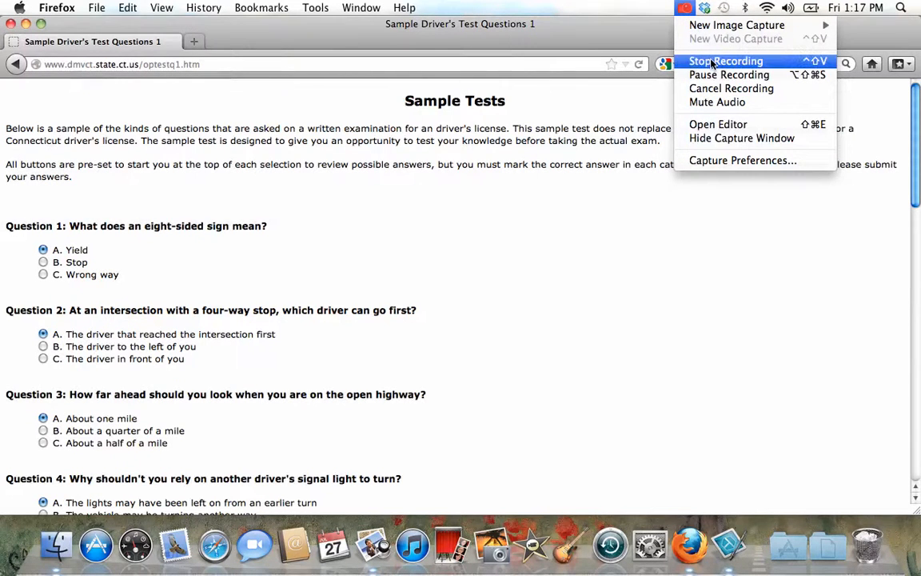